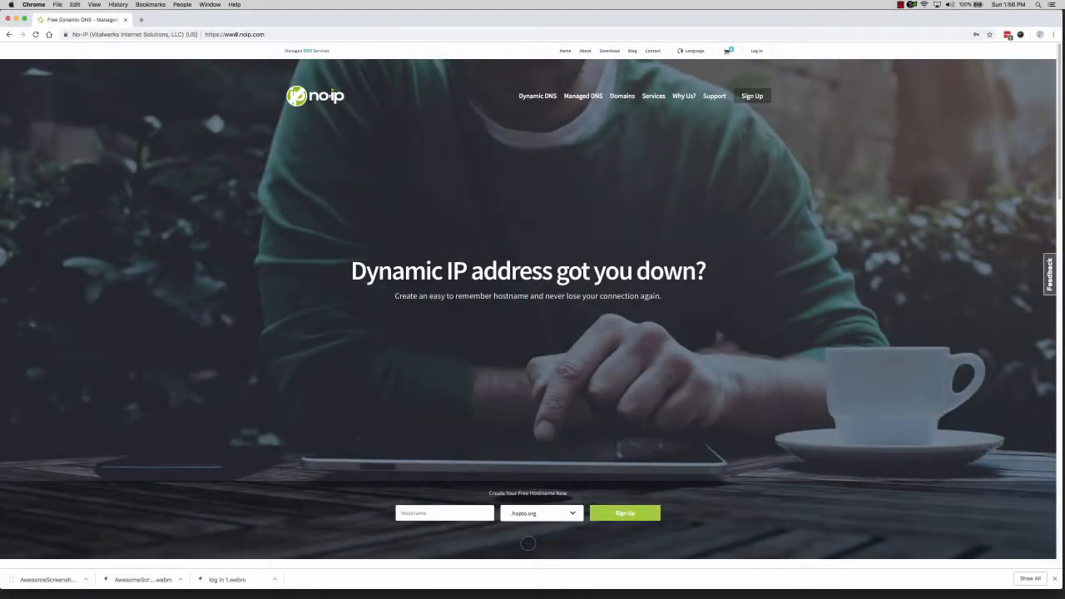
Sign in to the No-IP account and view the empty No-IP Hostnames list
click(232, 34)
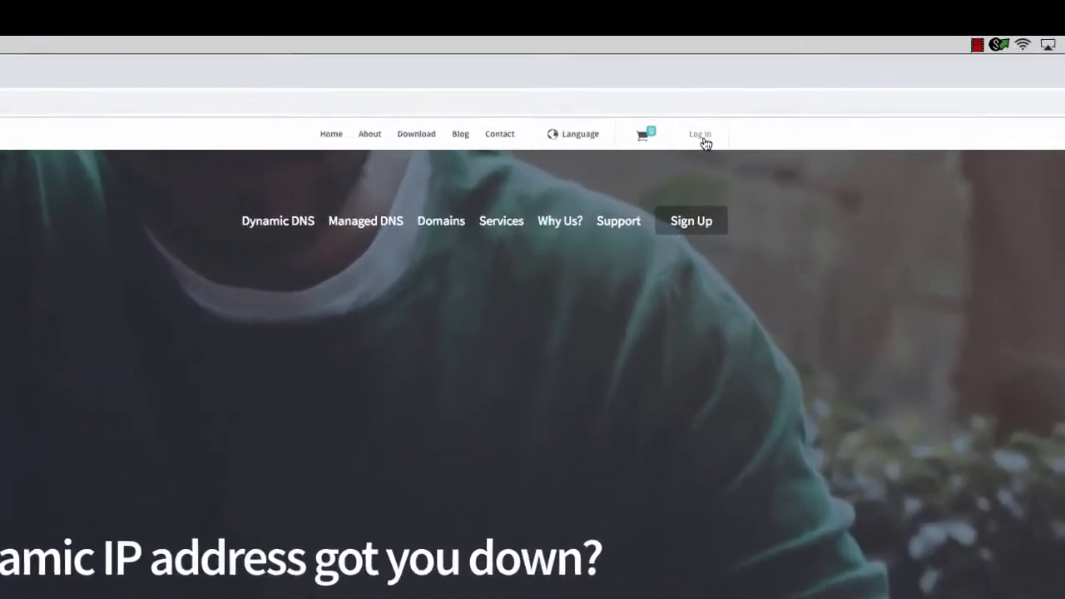
click(699, 133)
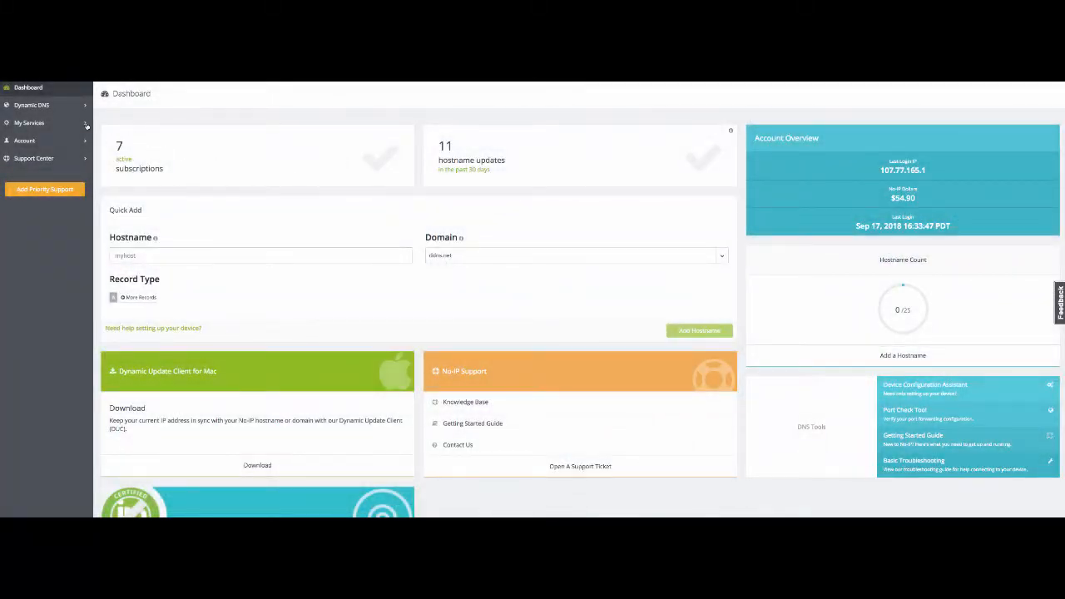
click(31, 103)
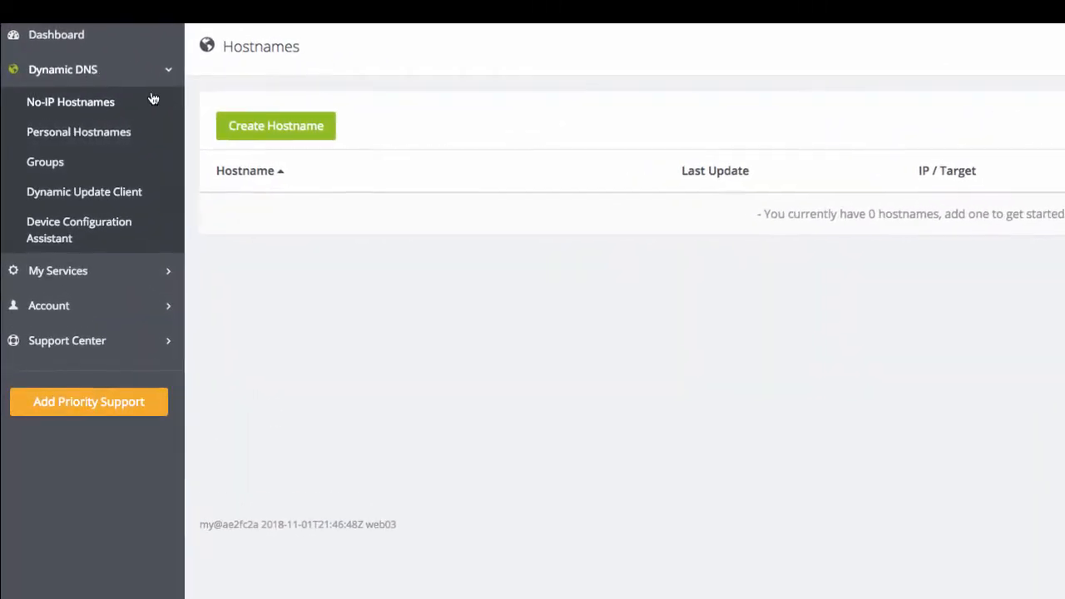
mouse_move(361, 135)
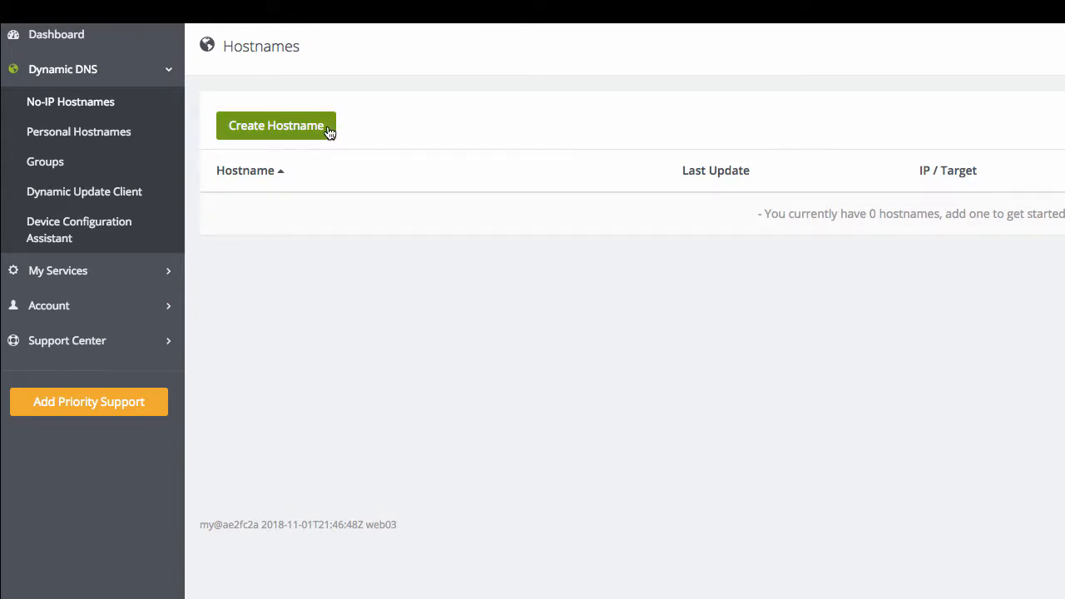
Create the free hostname forexample1234.ddns.net as a DNS Host (A) record
click(276, 125)
text(forexample1234)
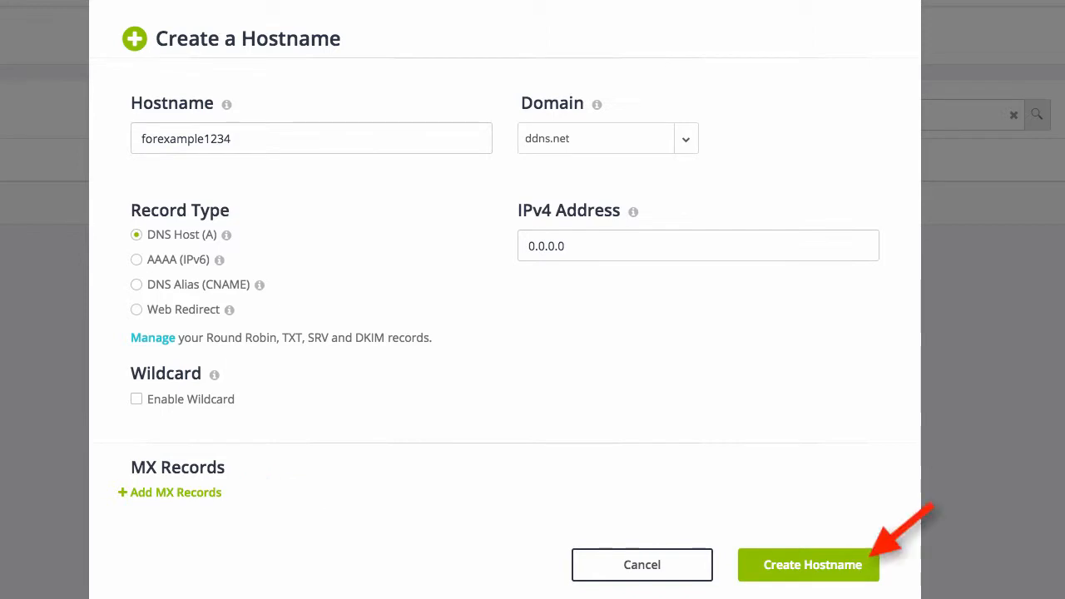
click(807, 563)
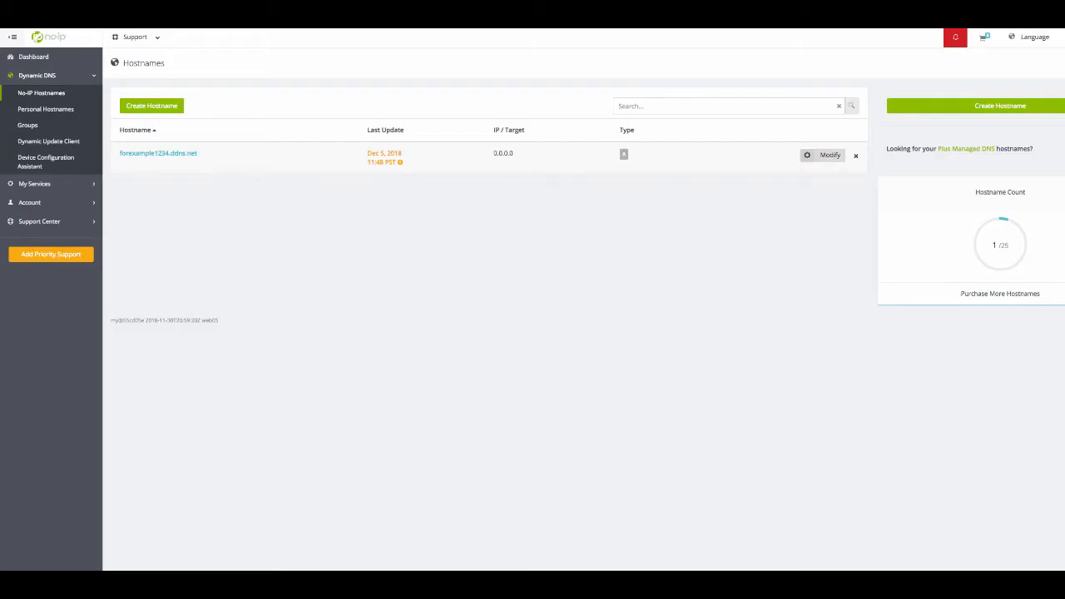